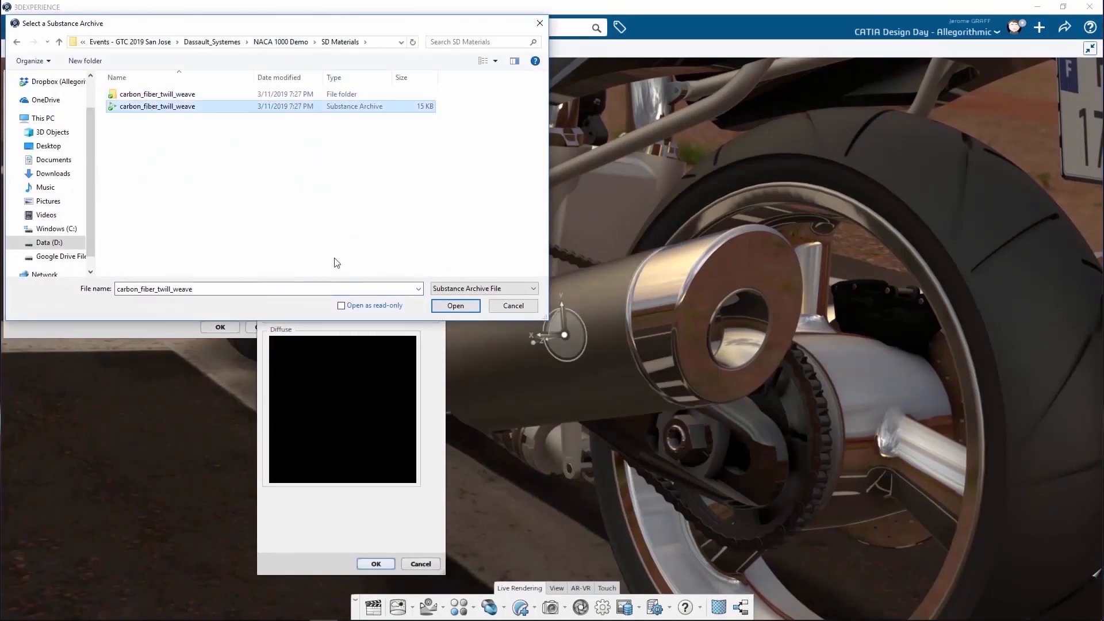
# - Import carbon_fiber_twill_weave.sbsar through the Allegorithmic Substance Importer
pyautogui.click(455, 304)
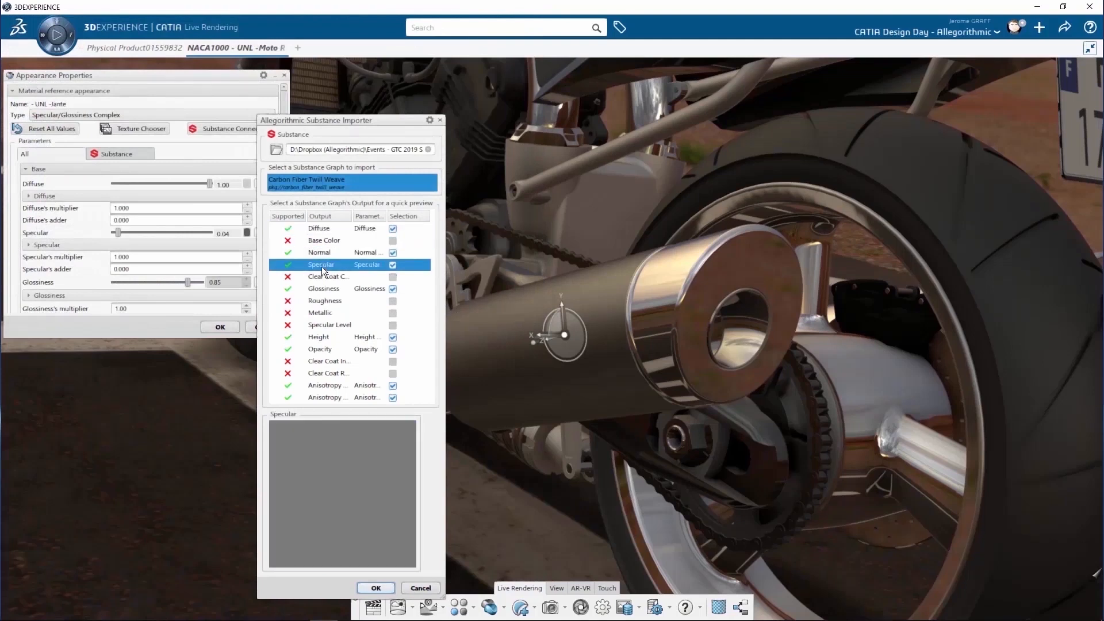
pyautogui.click(375, 587)
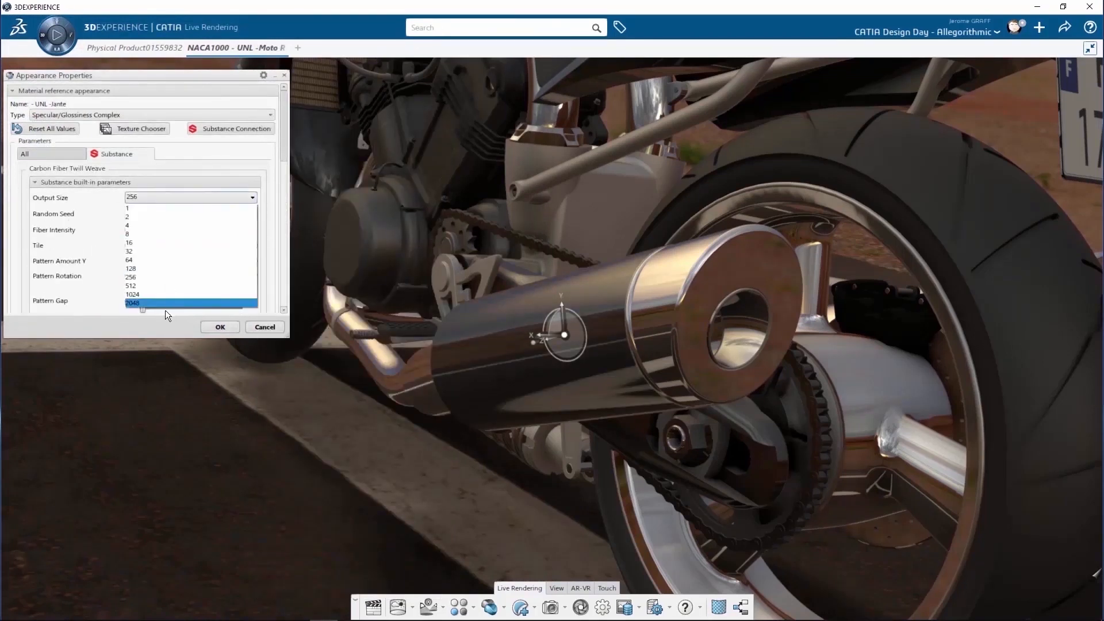
# - Set the weave's Output Size to 2048 and change Color 2 from red to dark blue
pyautogui.click(132, 302)
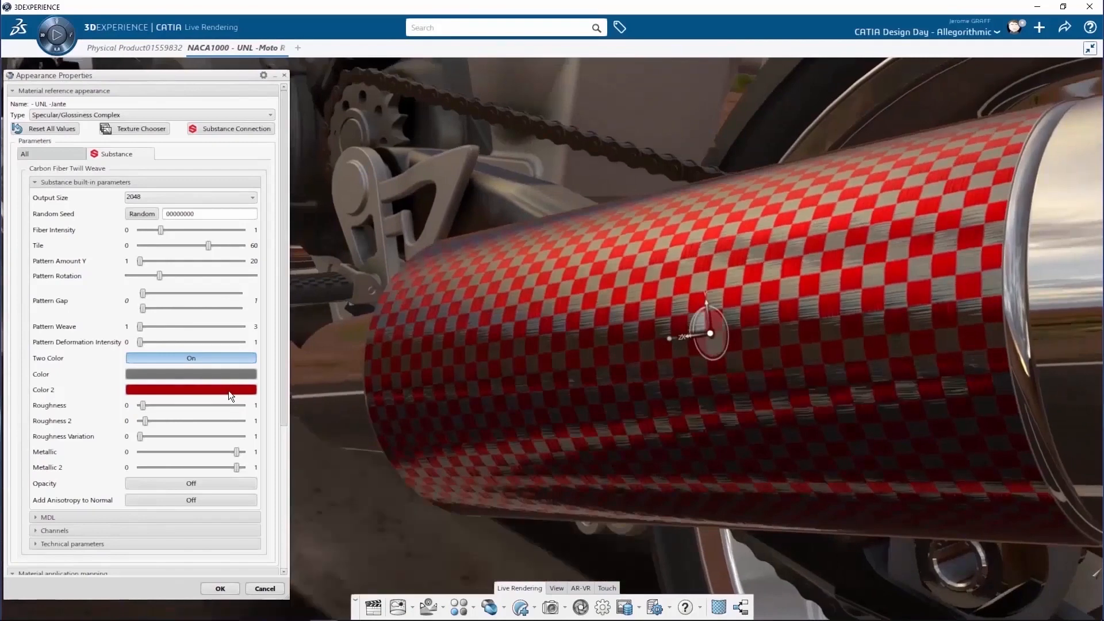
pyautogui.click(190, 390)
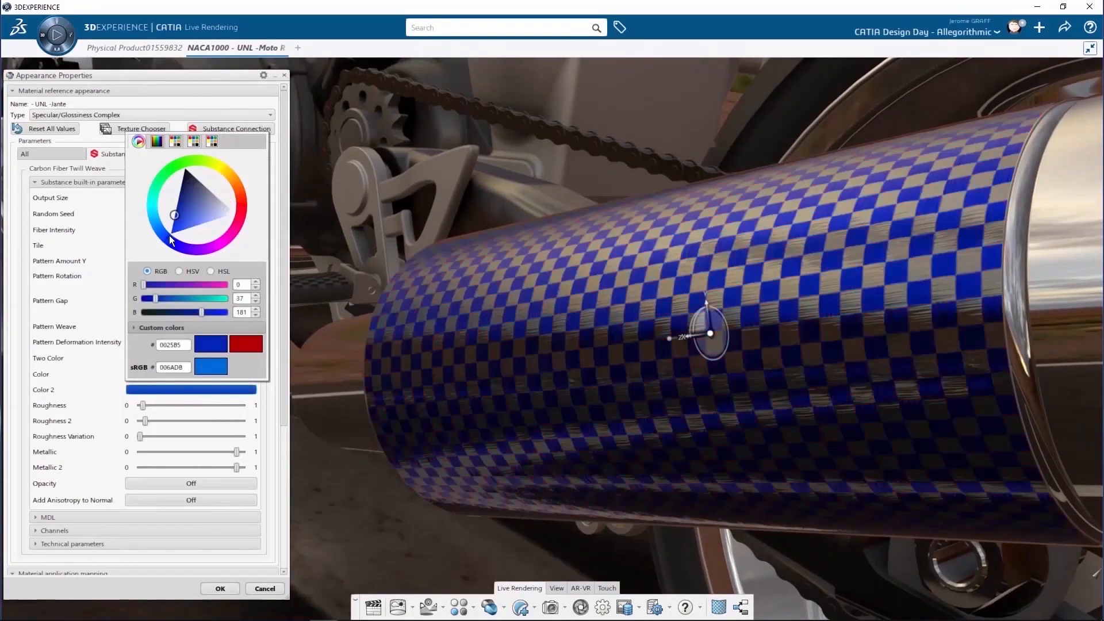
pyautogui.moveTo(175, 214); pyautogui.dragTo(175, 184)
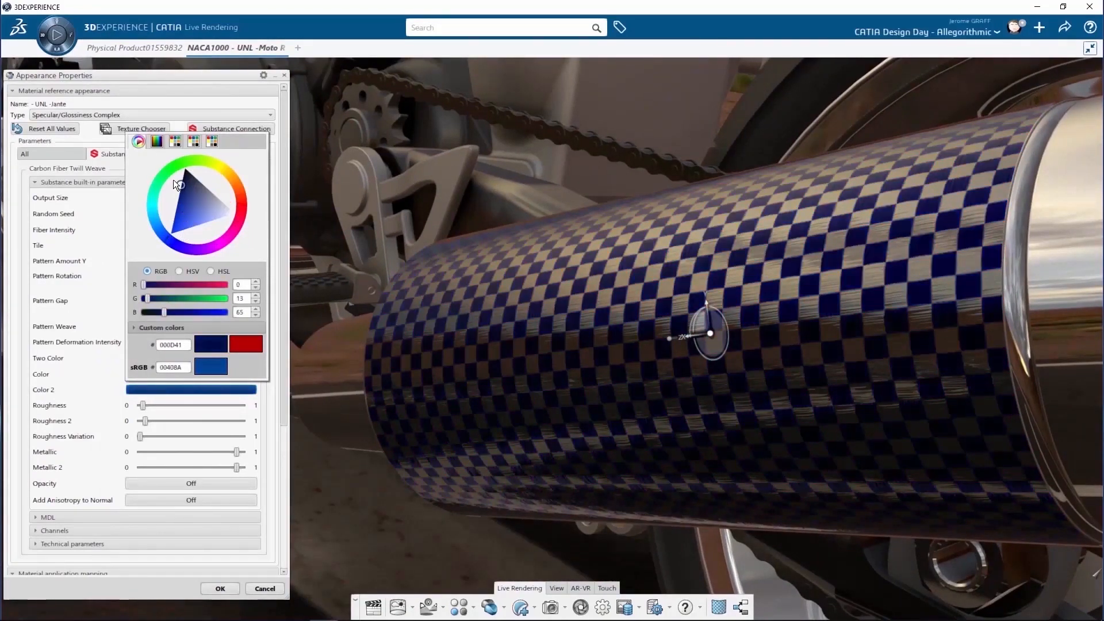
pyautogui.click(180, 208)
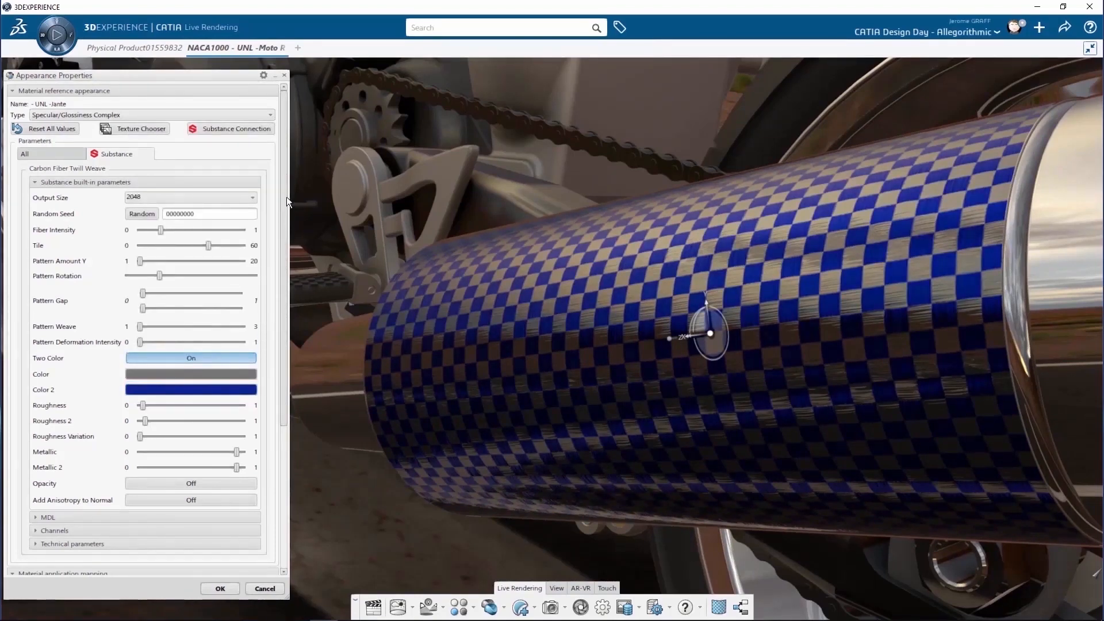
# - Enable the clear Coating layer, set Mapping Scale to 0.5 and apply the appearance to the muffler
pyautogui.scroll(-3)
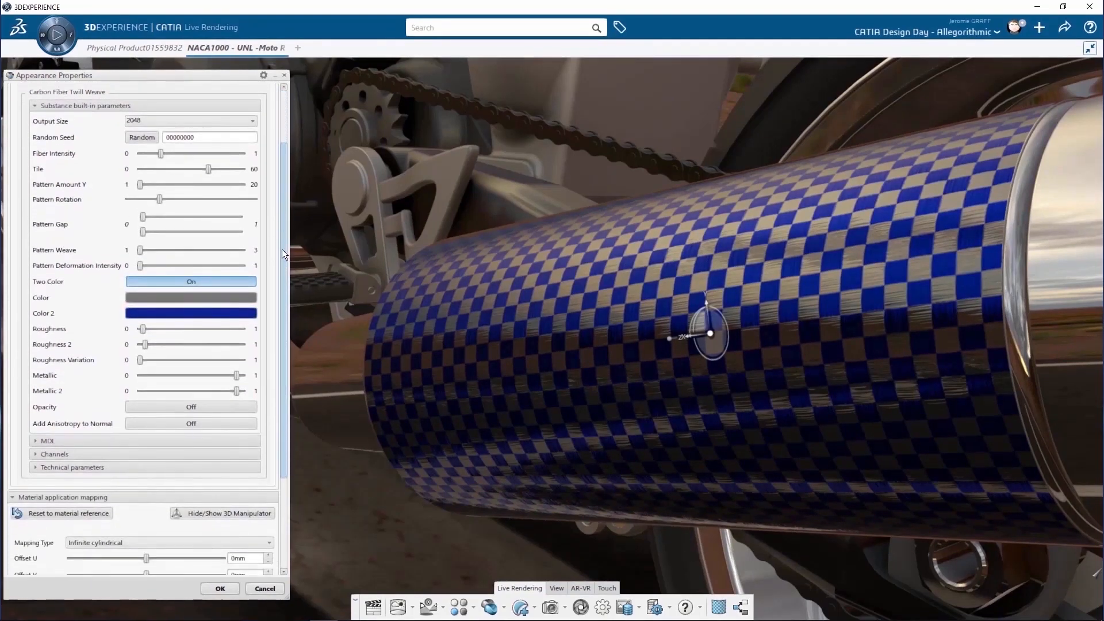
pyautogui.scroll(3)
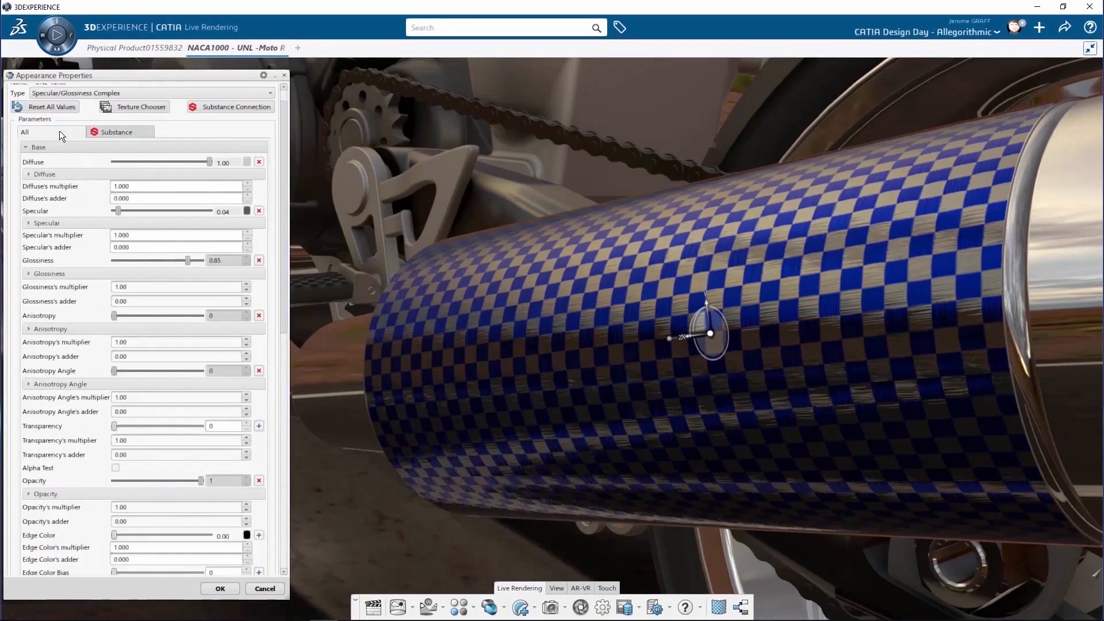
pyautogui.scroll(-3)
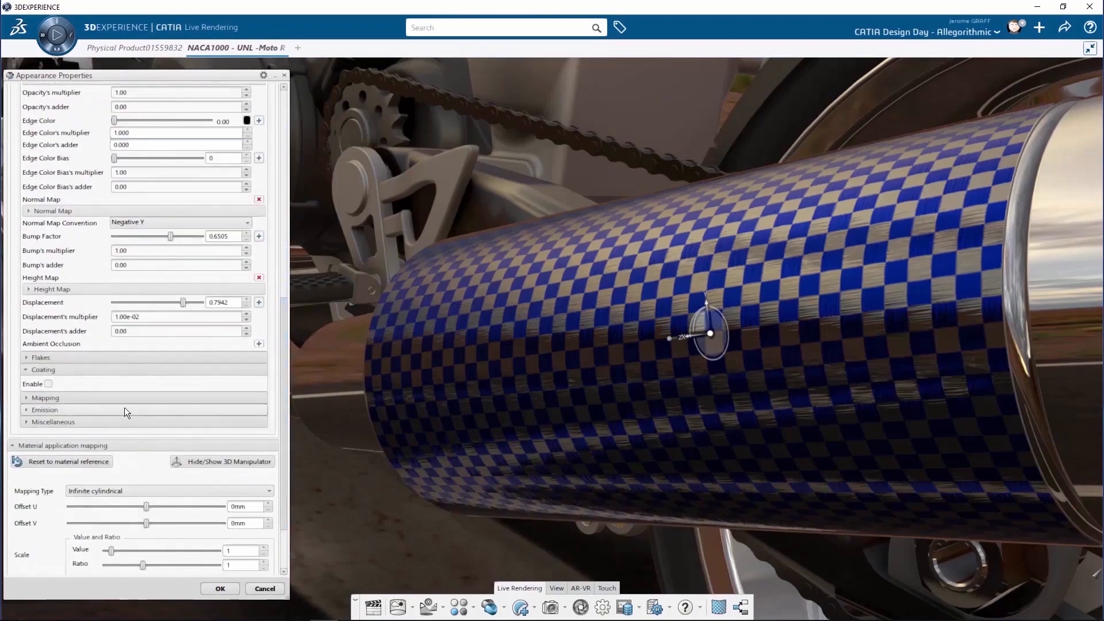
pyautogui.click(49, 384)
pyautogui.write('0.5')
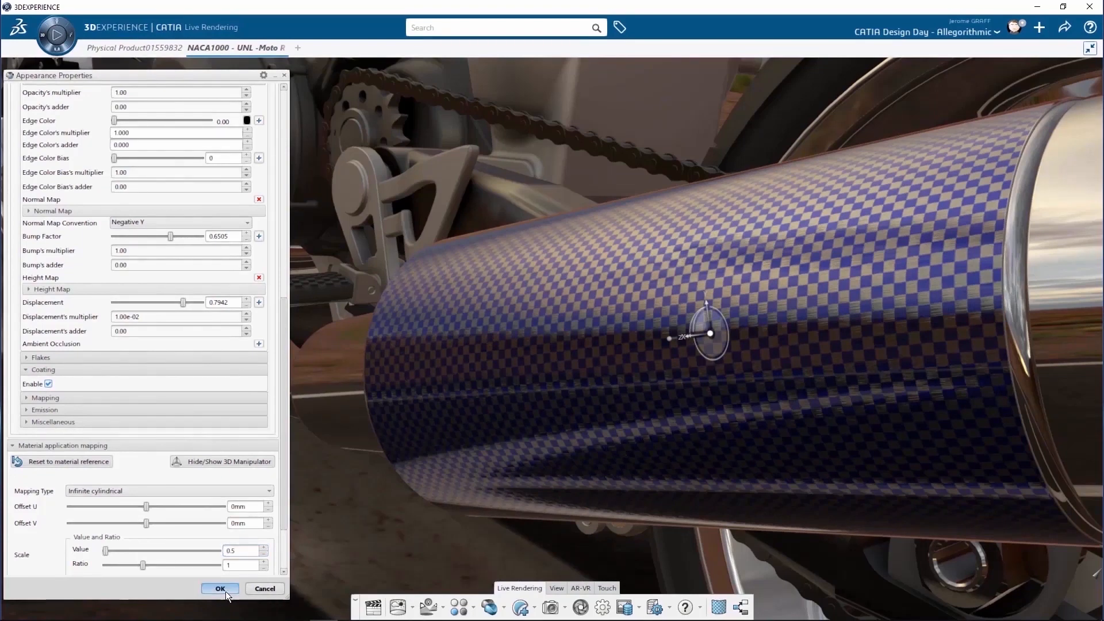
pyautogui.click(220, 589)
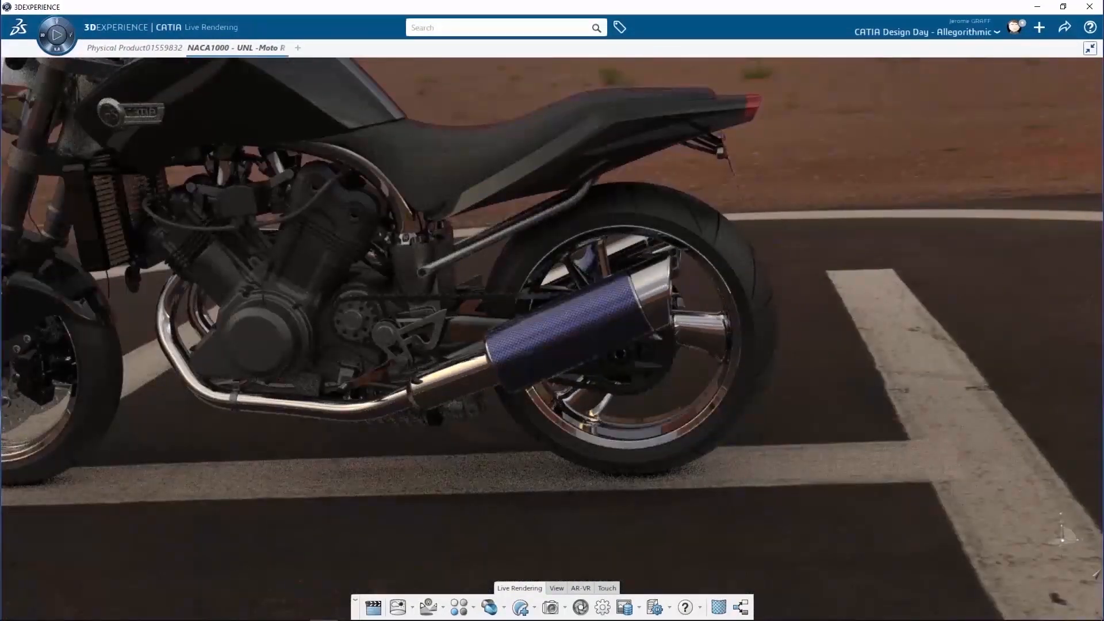
# - Reopen the muffler's Appearance Properties and set Color 2 to a brighter blue
pyautogui.click(627, 334)
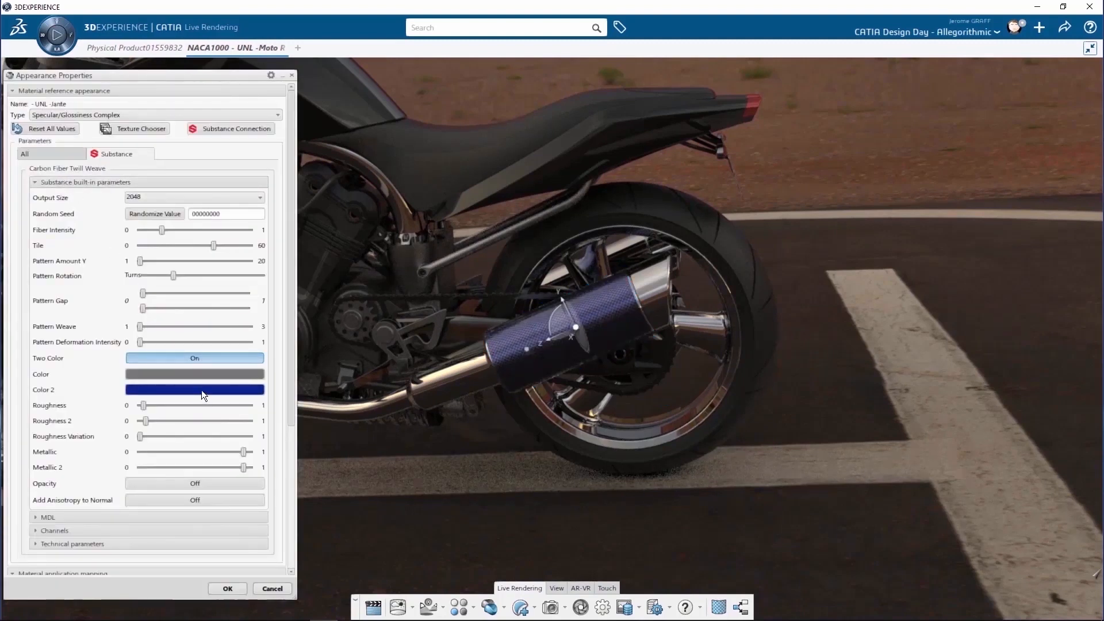
pyautogui.click(196, 390)
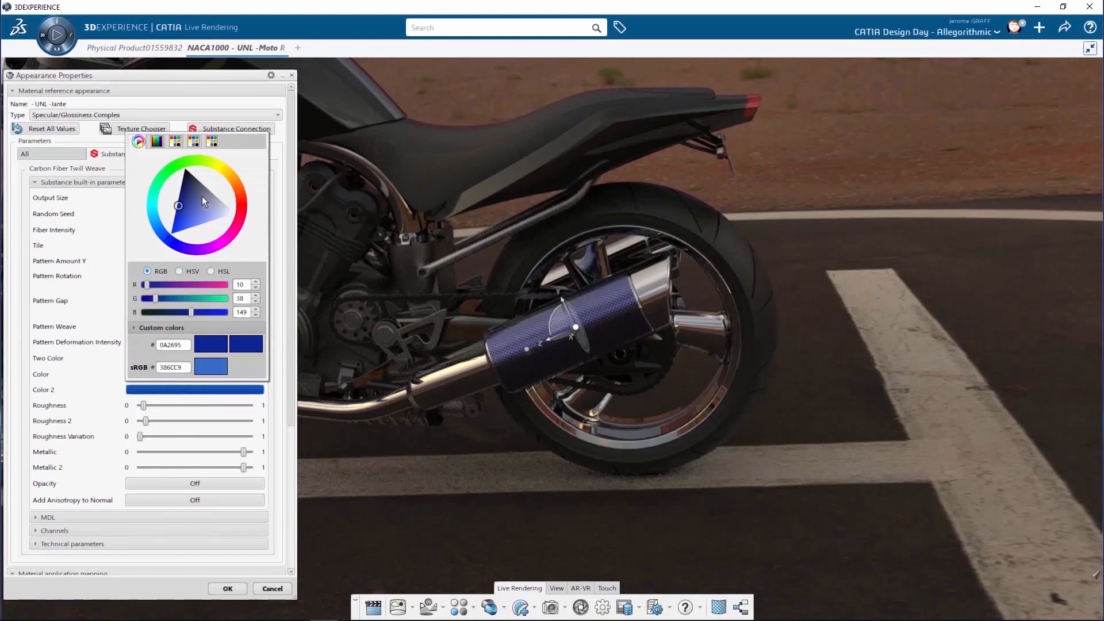
pyautogui.click(218, 200)
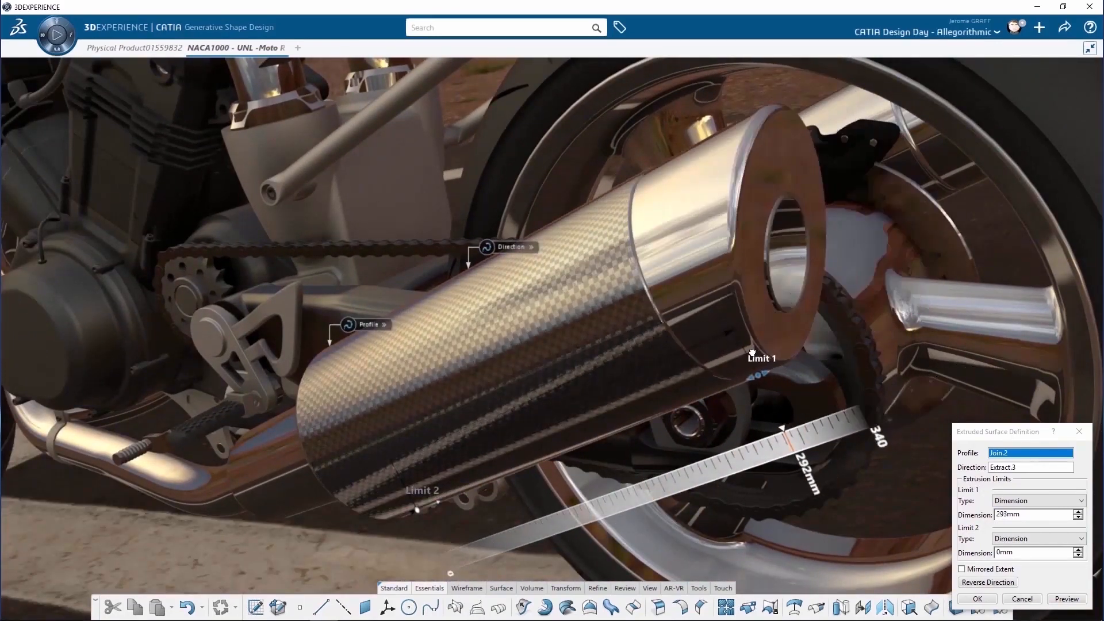
# - Confirm the Extrude's Limit 1 Dimension of 293mm
pyautogui.click(976, 598)
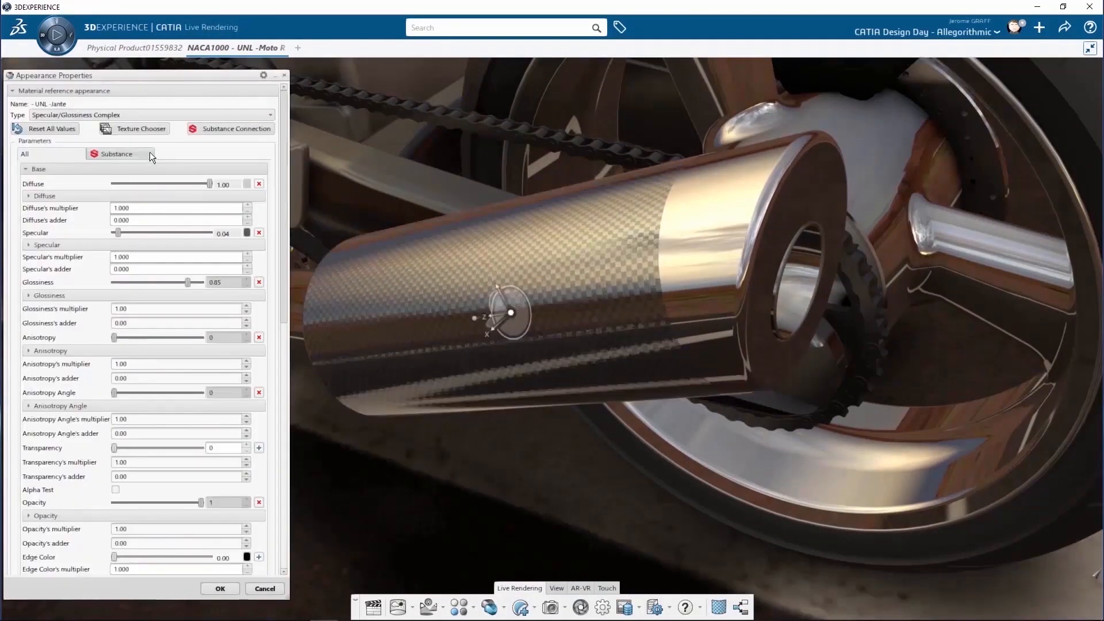
# - On the Substance parameters, lower the weave's Fiber Intensity to a subtle level
pyautogui.click(116, 152)
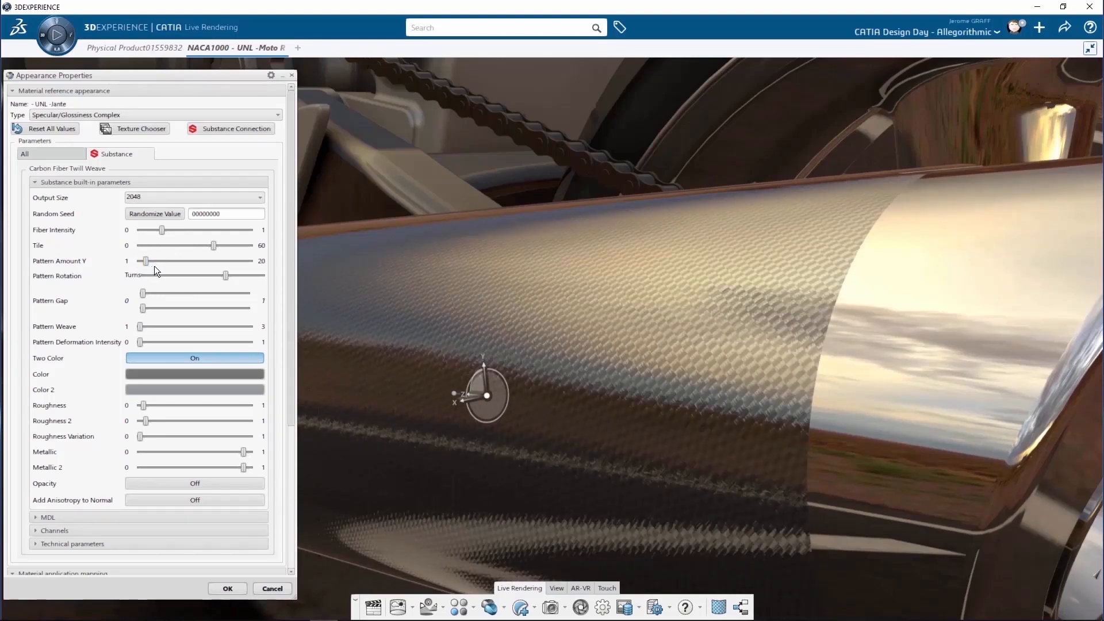
pyautogui.moveTo(161, 230); pyautogui.dragTo(199, 230)
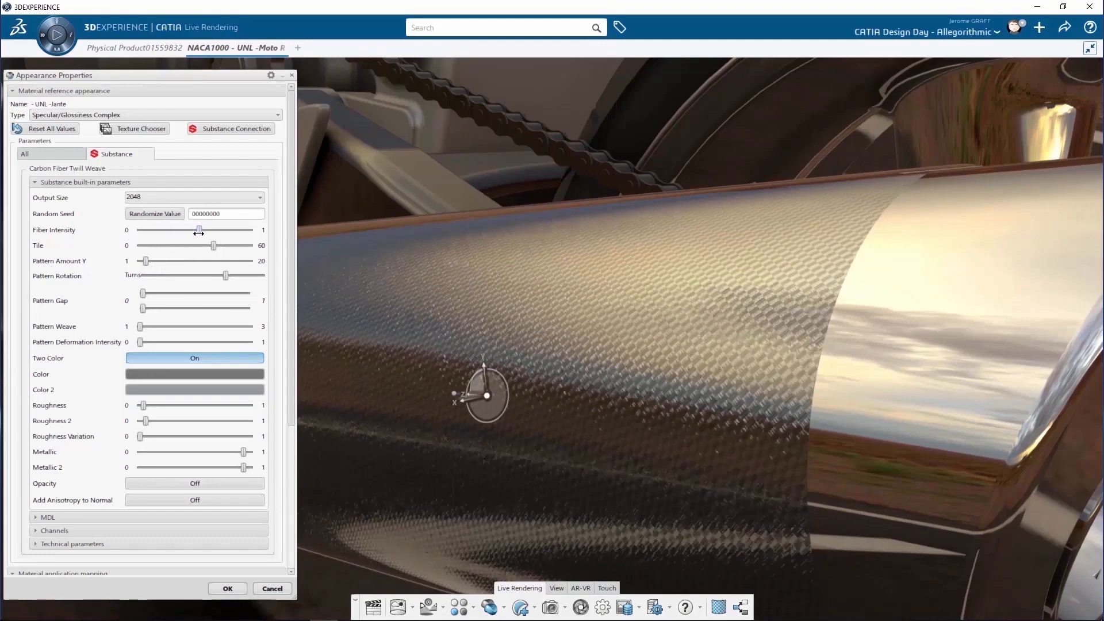
pyautogui.moveTo(199, 230); pyautogui.dragTo(148, 230)
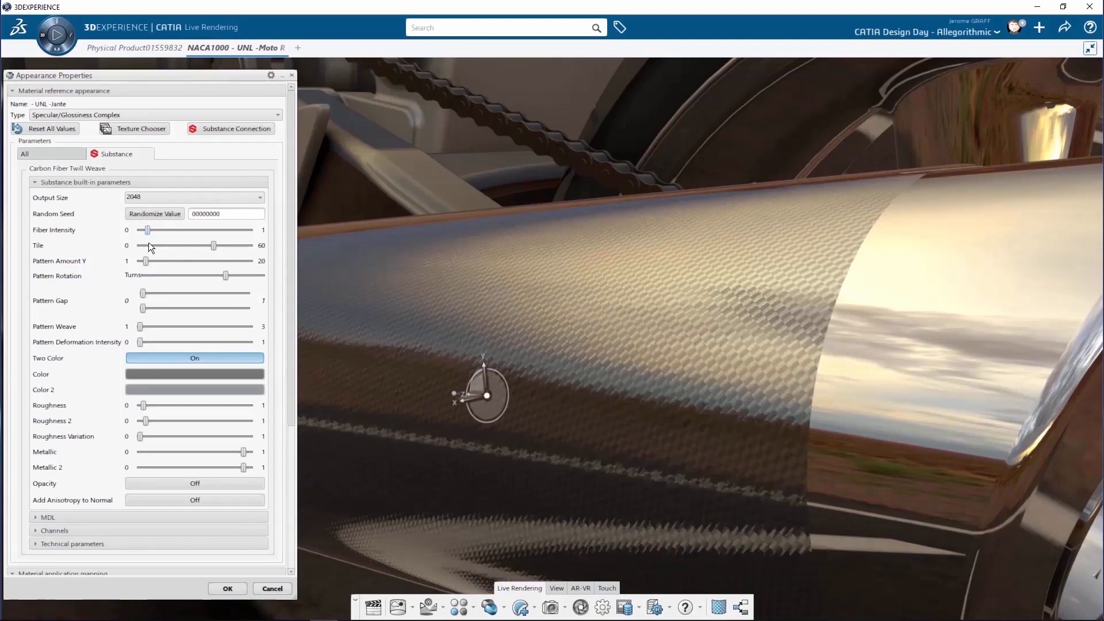